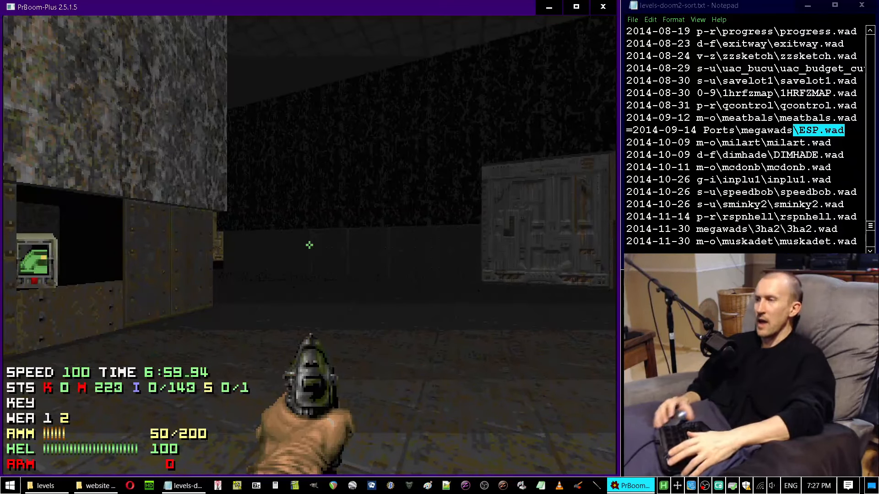
- Pause Doom II at its main menu and show the File Explorer jump list of pinned folders
key(escape)
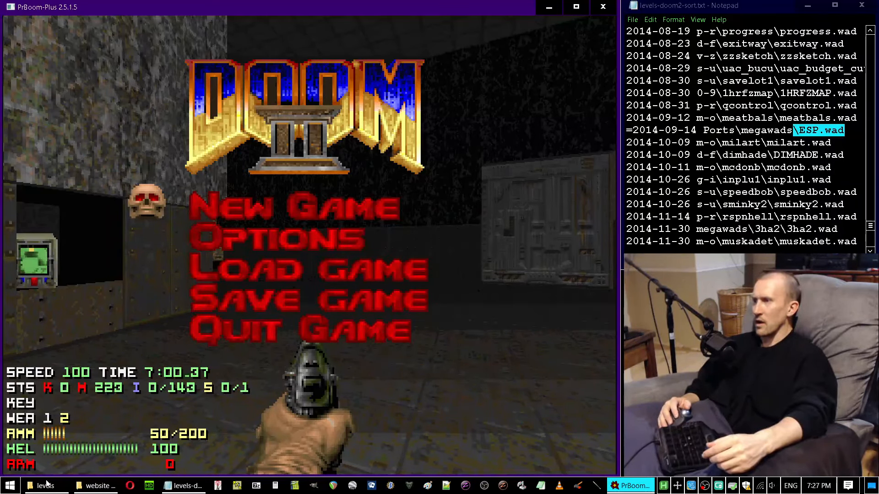
right_click(45, 485)
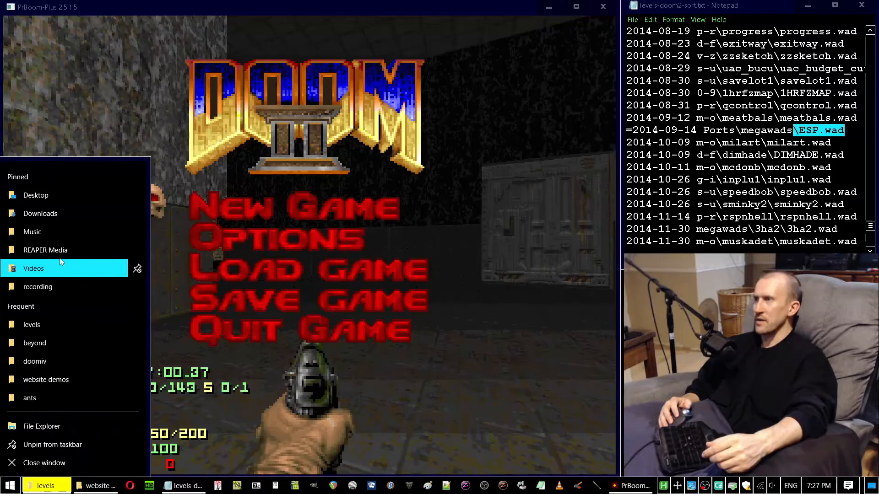
- Go from the Music jump-list entry into its silent hill folder
click(32, 232)
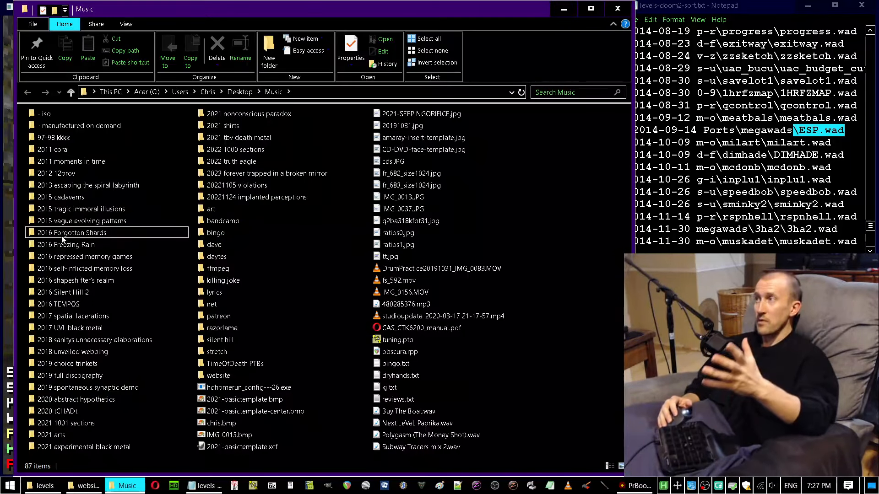
click(66, 363)
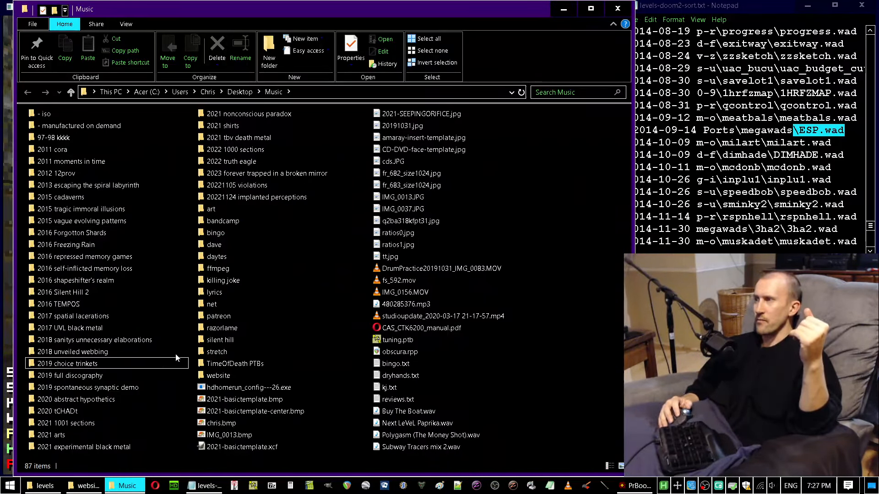
double_click(221, 340)
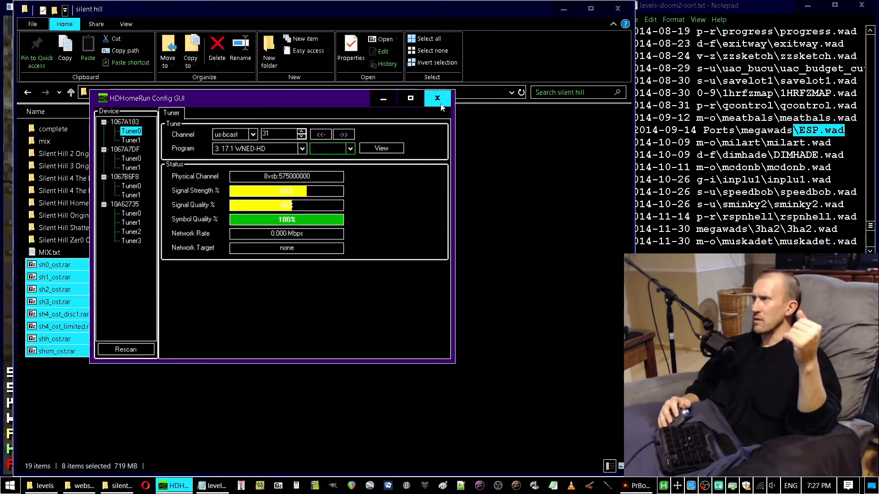
mouse_move(108, 409)
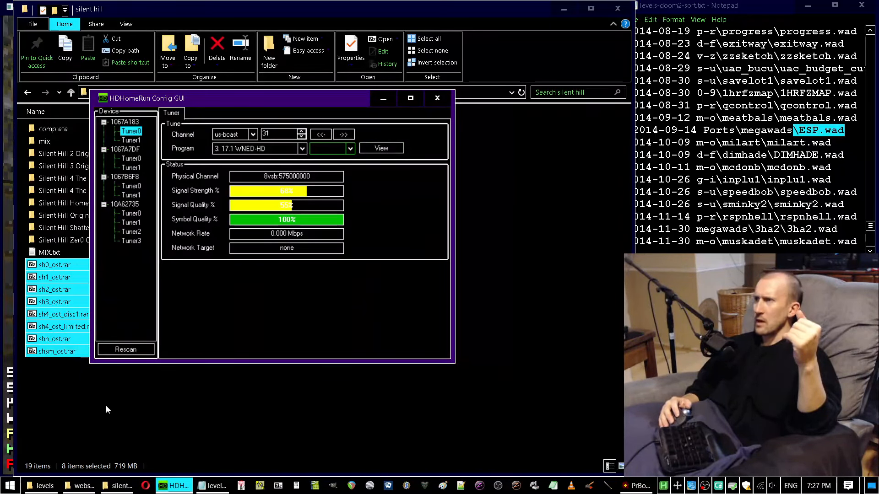
- Dismiss the HDHomeRun Config GUI window and point at the silent hill soundtrack folders
click(437, 98)
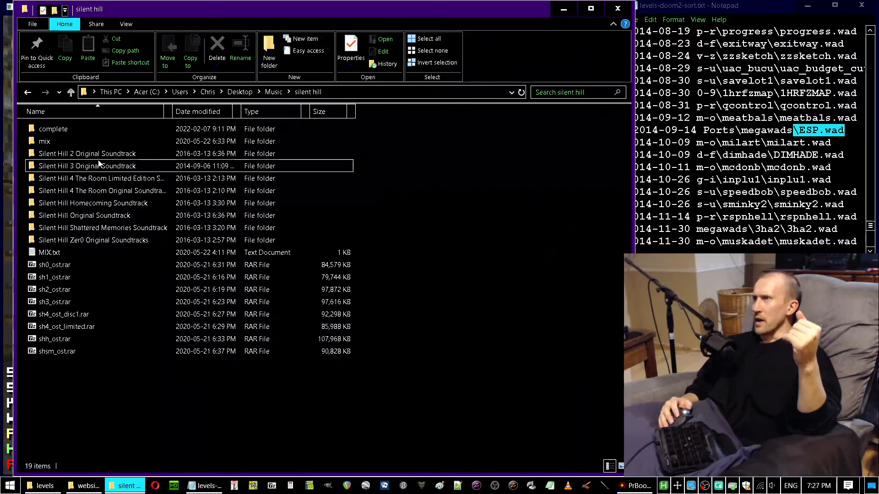
click(88, 153)
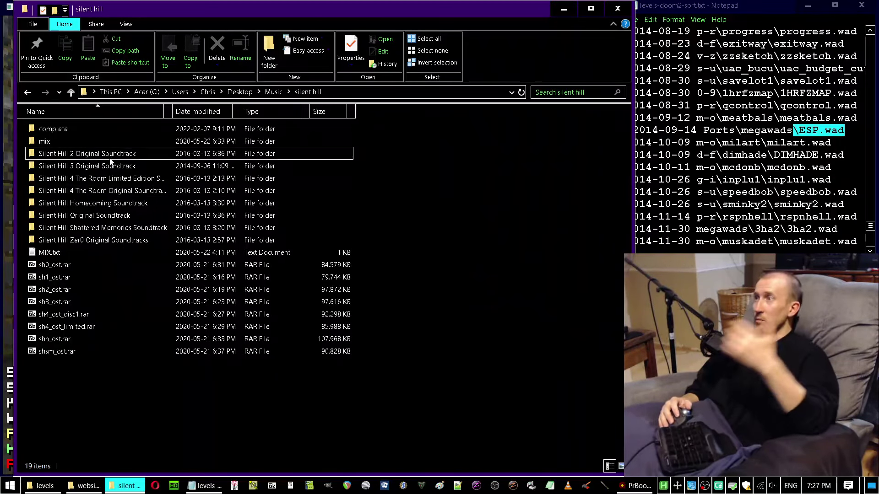
click(103, 228)
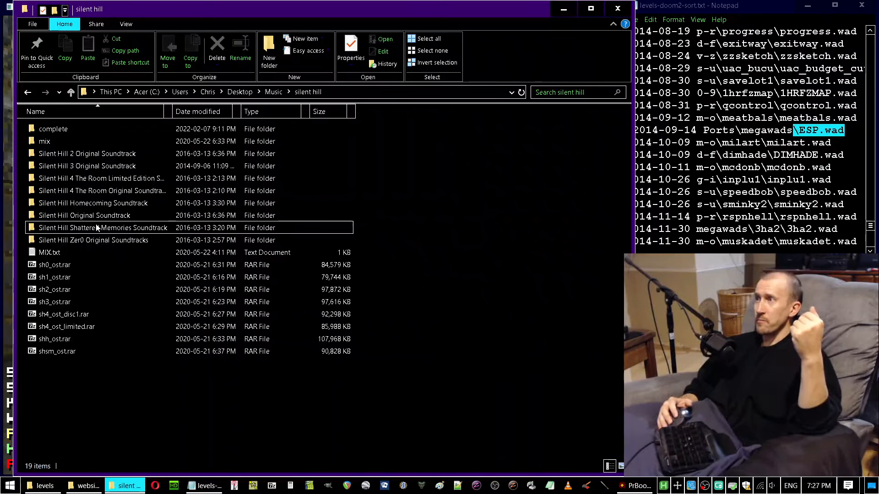
click(53, 129)
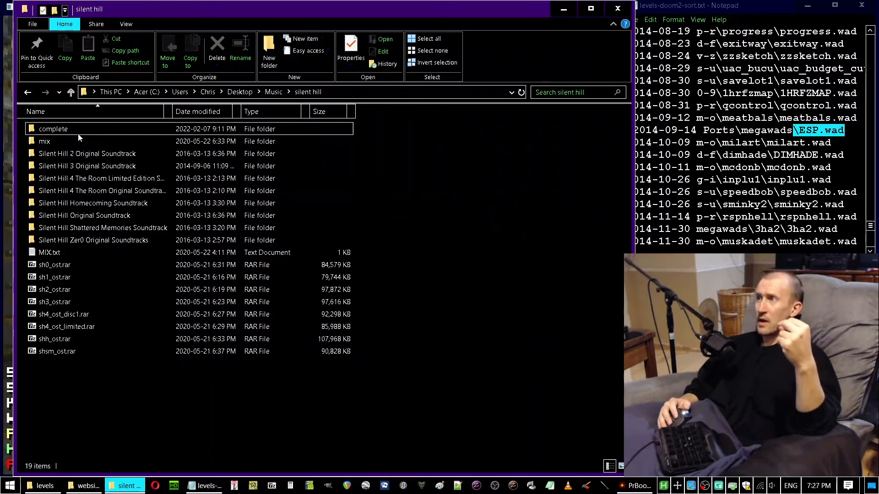
- Enter the complete folder and browse its all, mp3 and favs subfolders
double_click(54, 128)
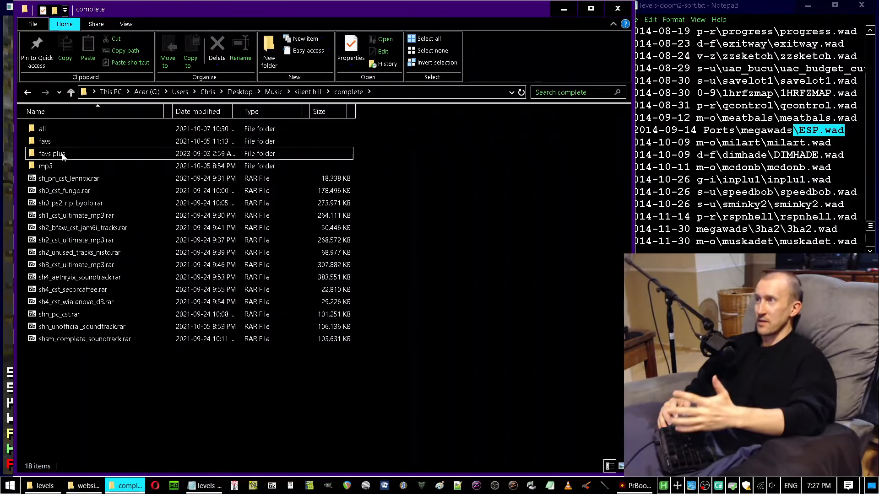
mouse_move(51, 154)
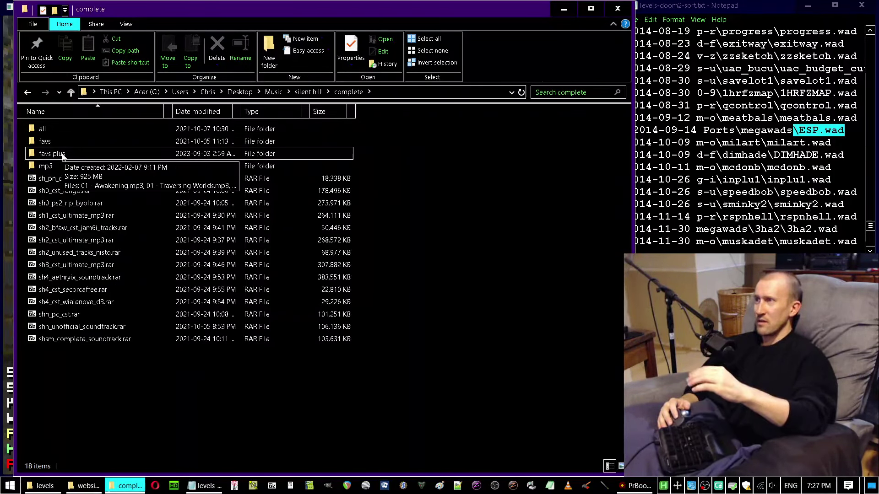
click(42, 128)
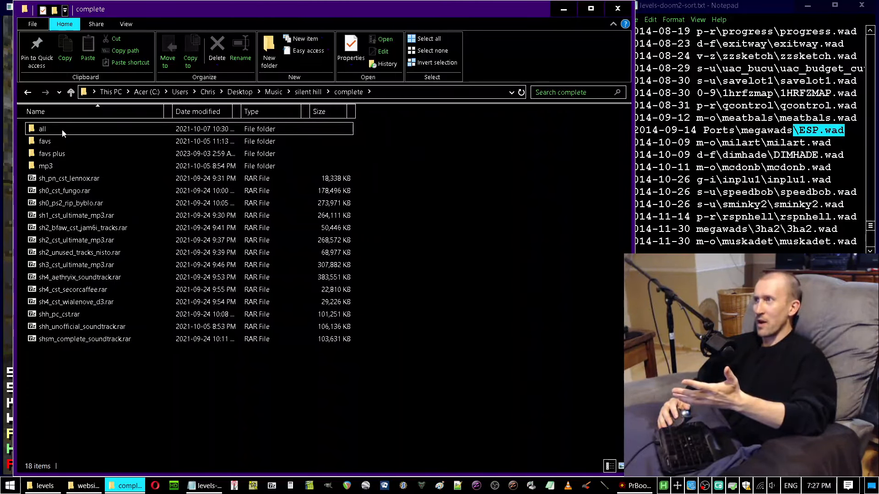
double_click(42, 129)
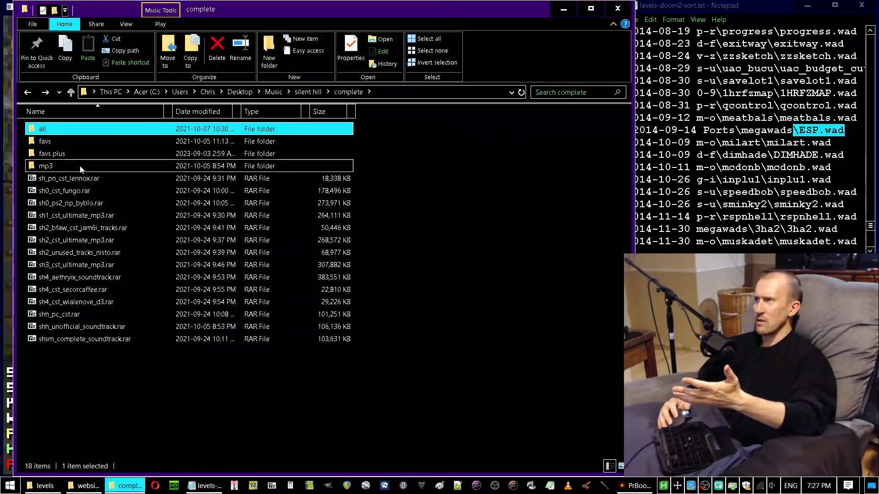
double_click(46, 166)
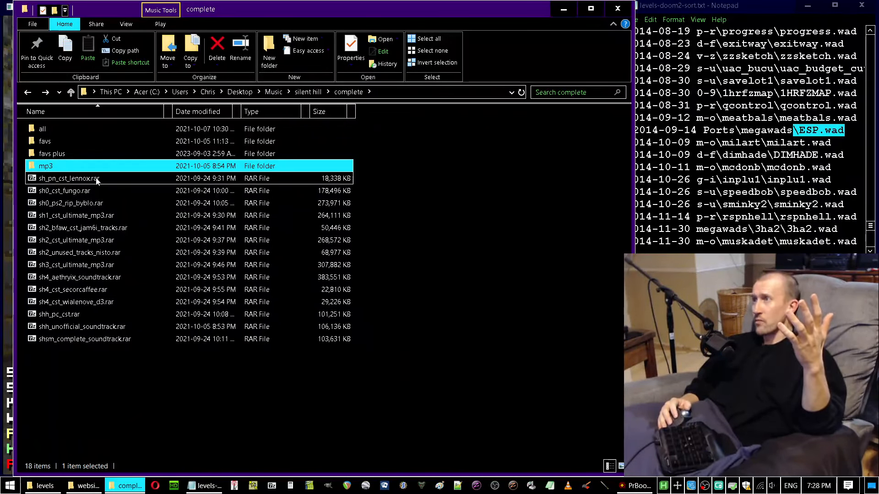
double_click(44, 141)
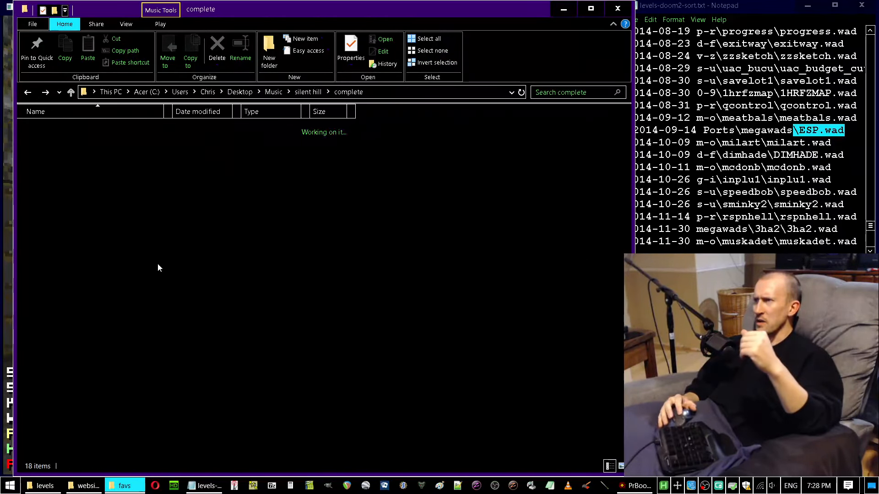
- Return to complete and open favs plus with its 256 Silent Hill MP3s
click(45, 141)
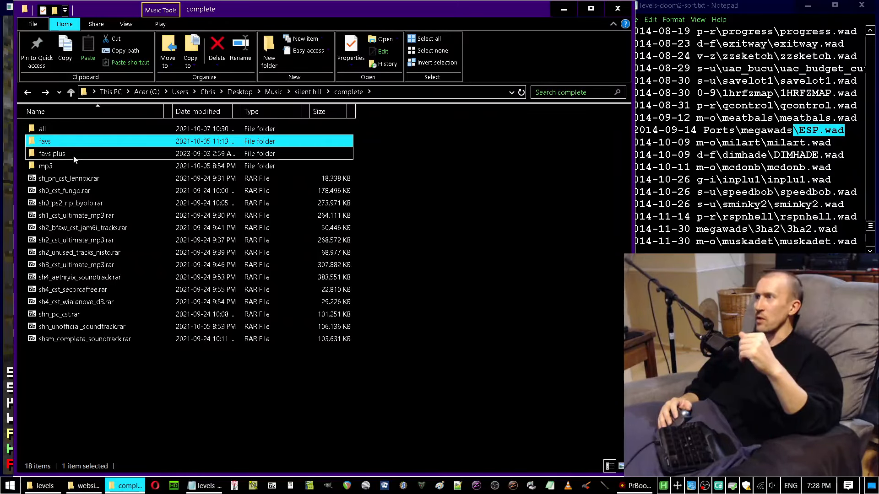
double_click(51, 153)
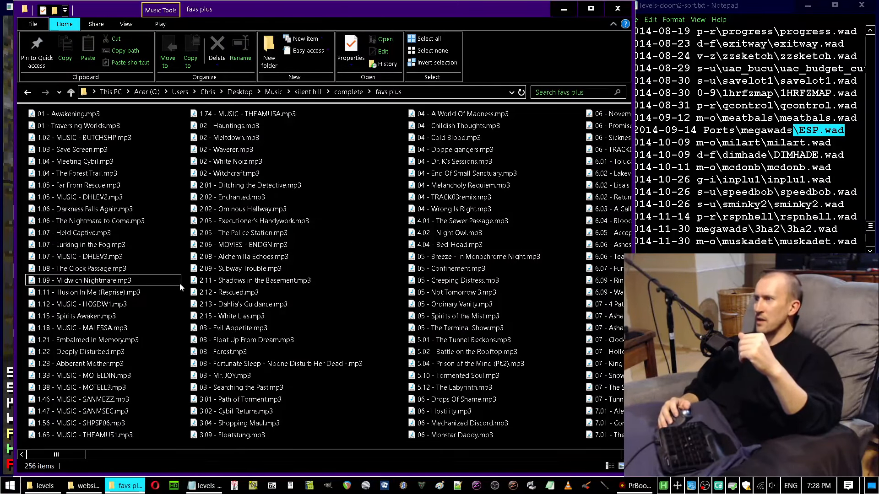
mouse_move(180, 287)
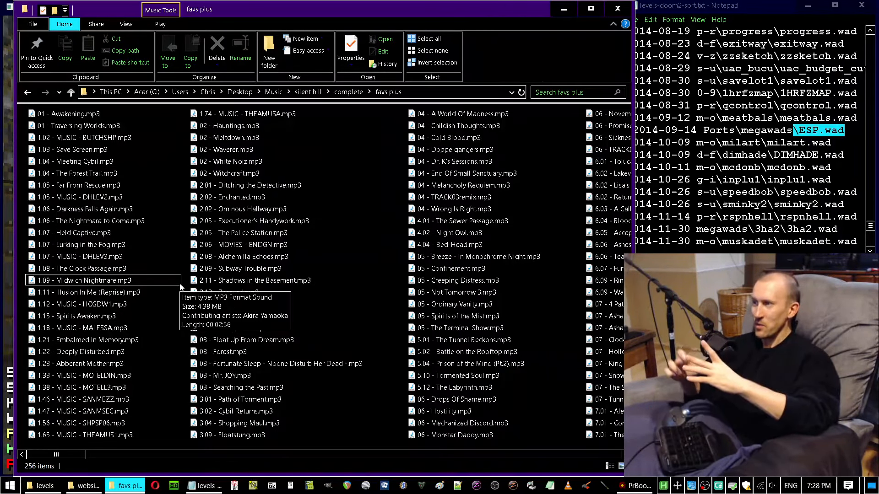